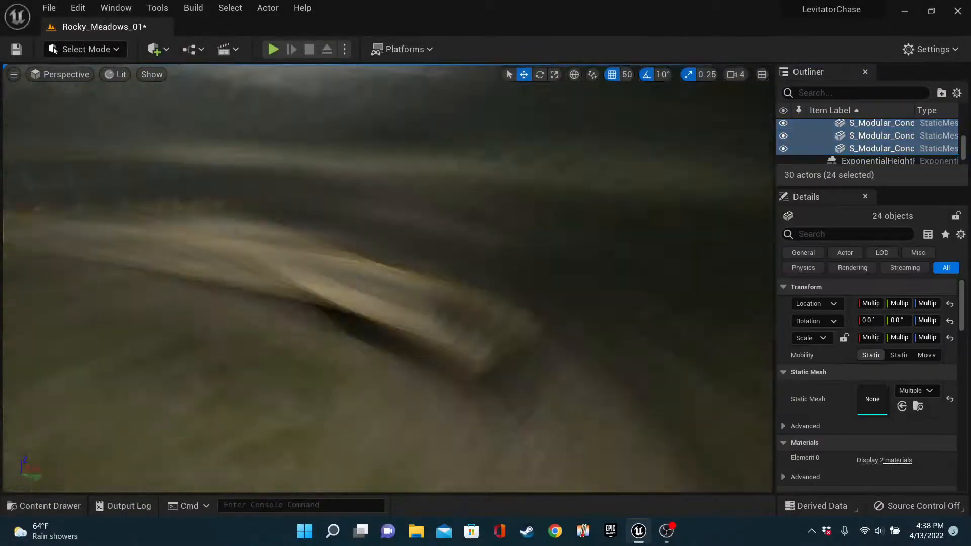
mouse_move(384, 248)
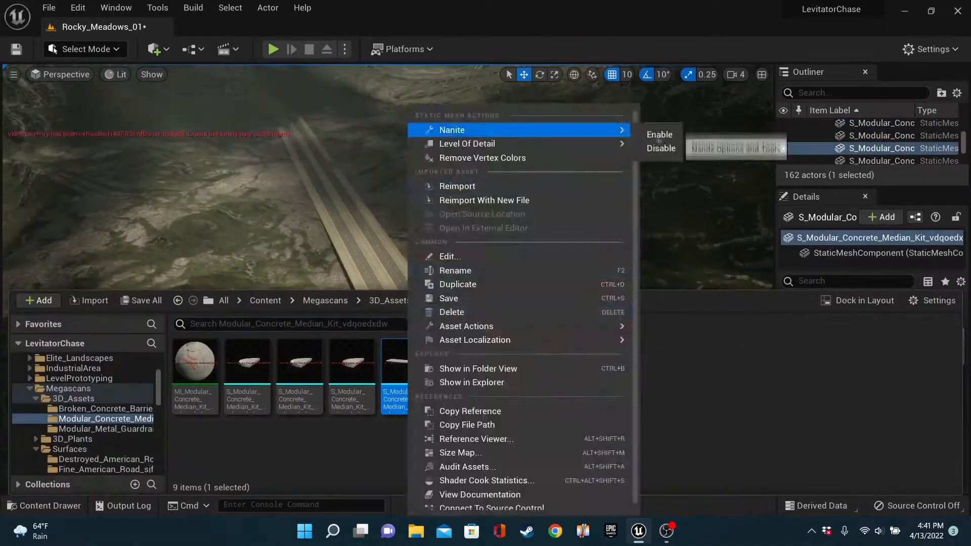
- Inspect the road's Nanite triangles, return to Lit, and drag freeway barrier and sign meshes in
left_click(117, 74)
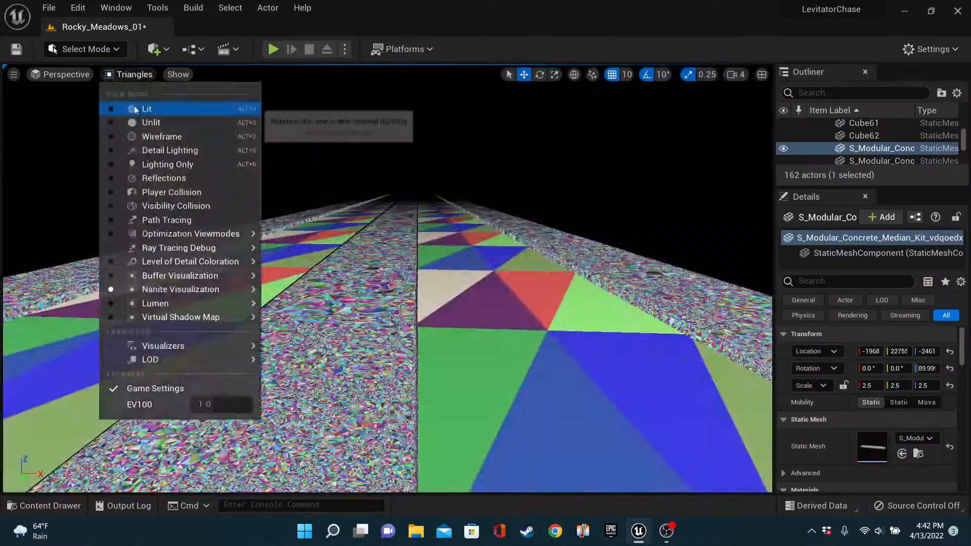
left_click(146, 110)
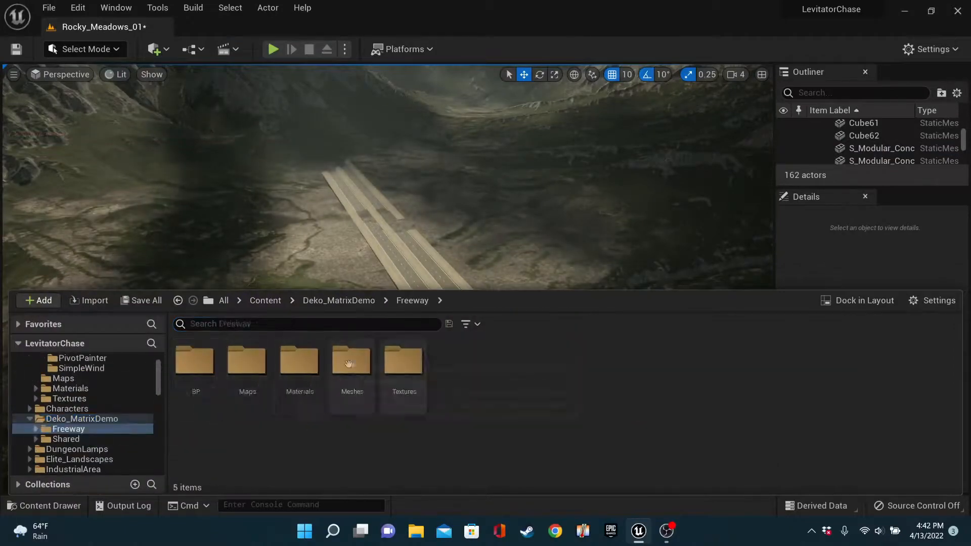
double_click(352, 366)
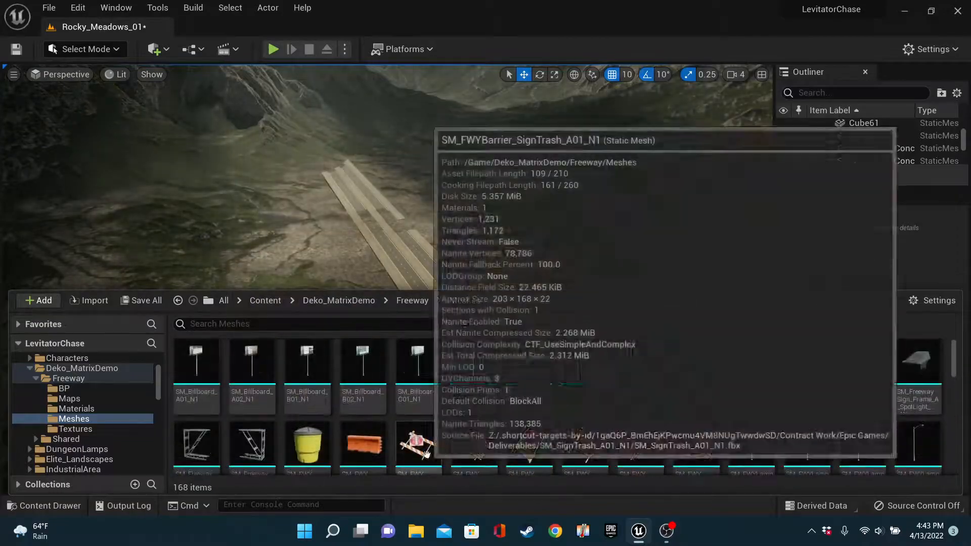
left_click(696, 446)
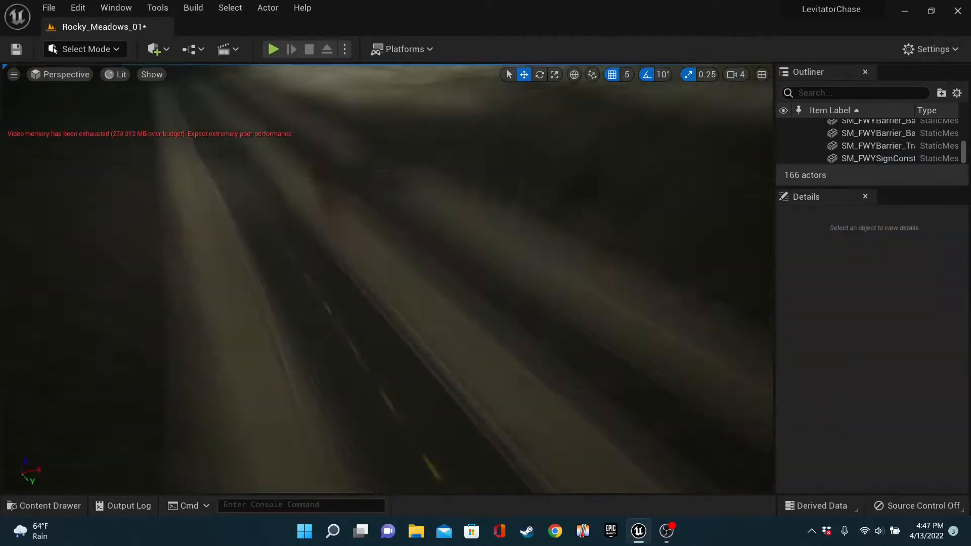
- Place a sign display board trailer, barrels and barricades on the road, then open the concrete Color Picker
left_click(875, 157)
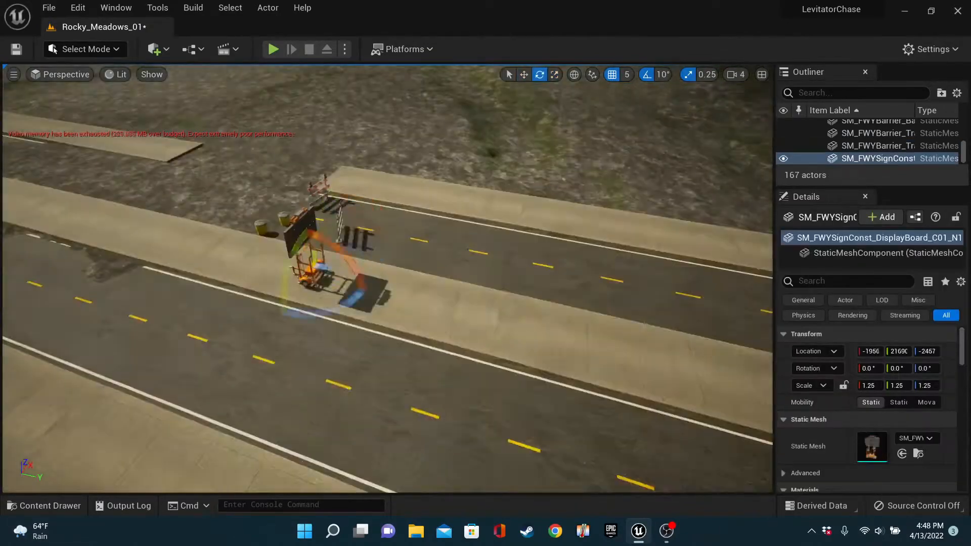
left_click(44, 505)
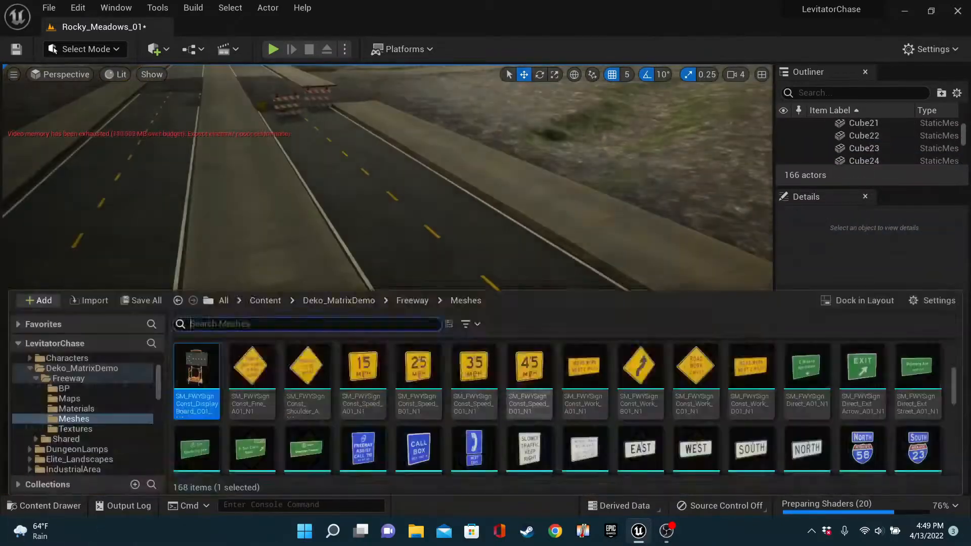
left_click(582, 531)
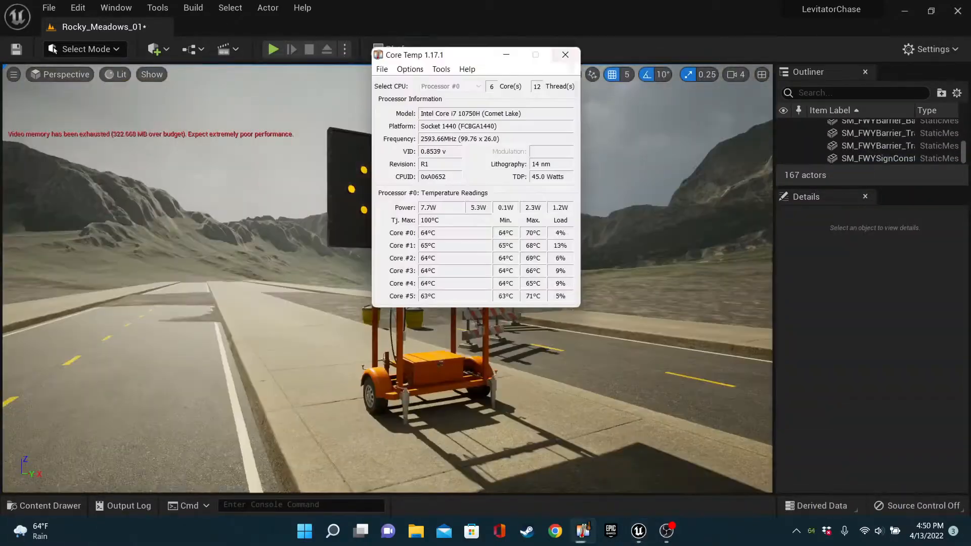
left_click(564, 55)
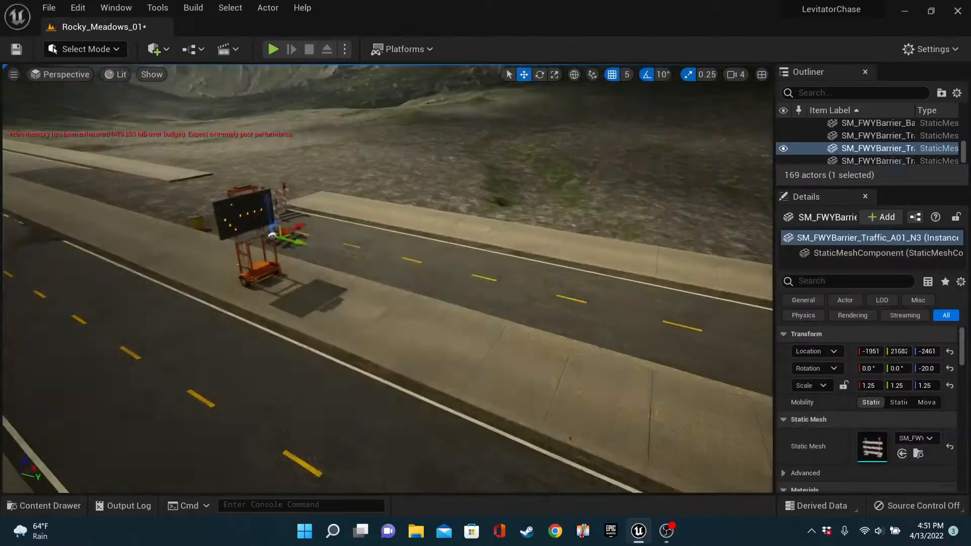
left_click(44, 505)
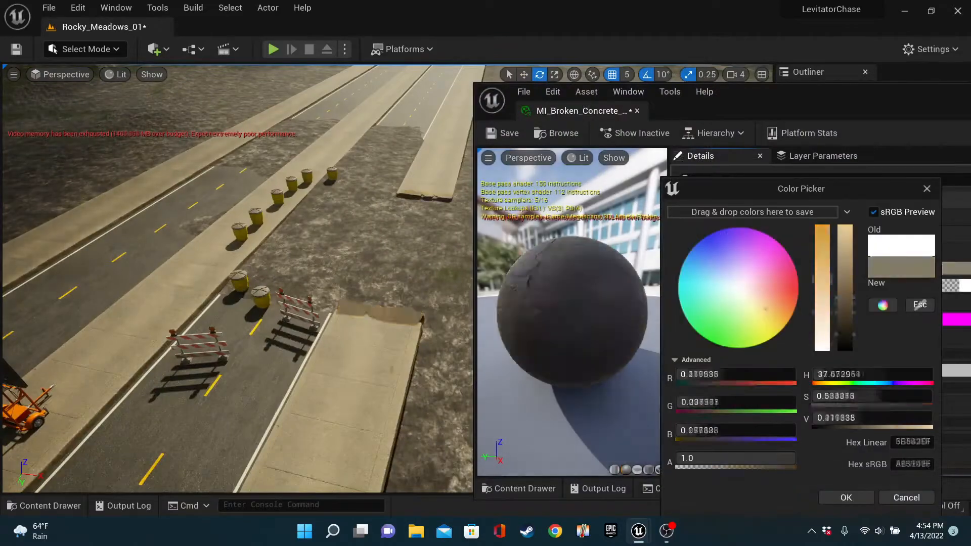
- Confirm the new broken concrete colour and place SM_BlackAlder trees beside the road
left_click(846, 497)
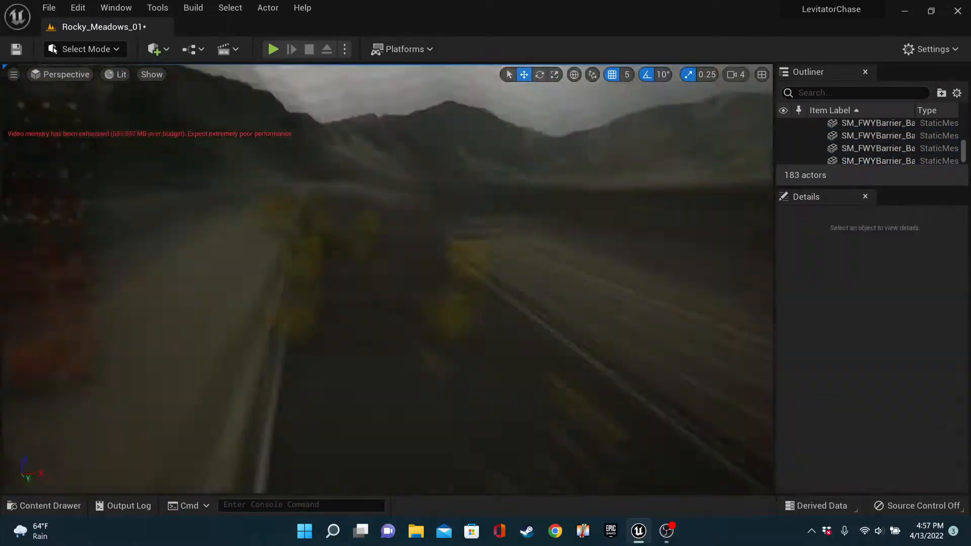
left_click(44, 505)
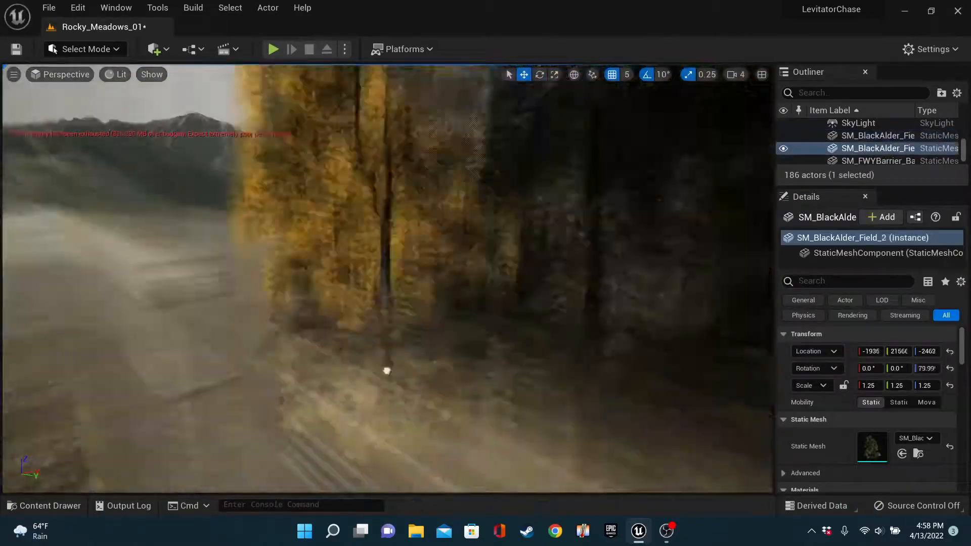
left_click(43, 506)
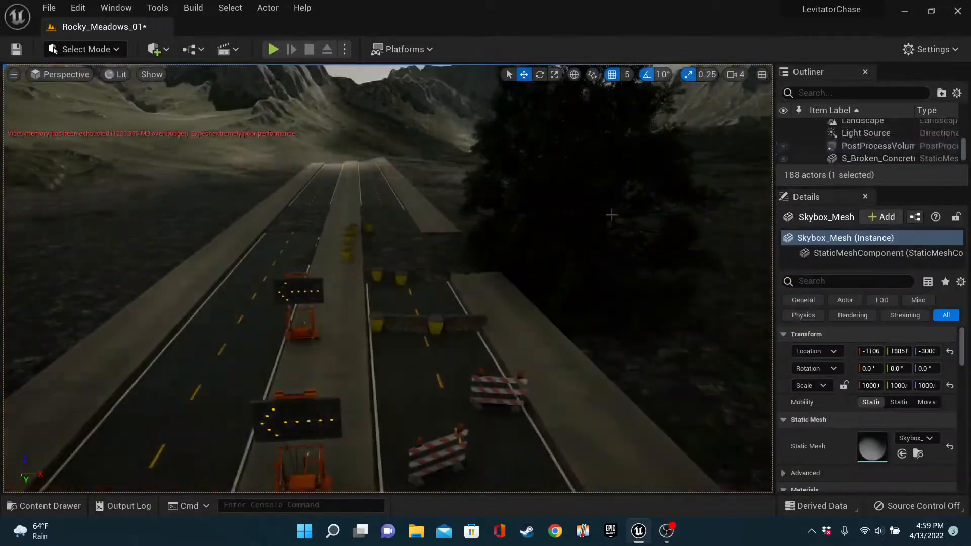
- Gather the trees into a Trees folder, add SM_Forklift, and place double lamps along the road
left_click(853, 151)
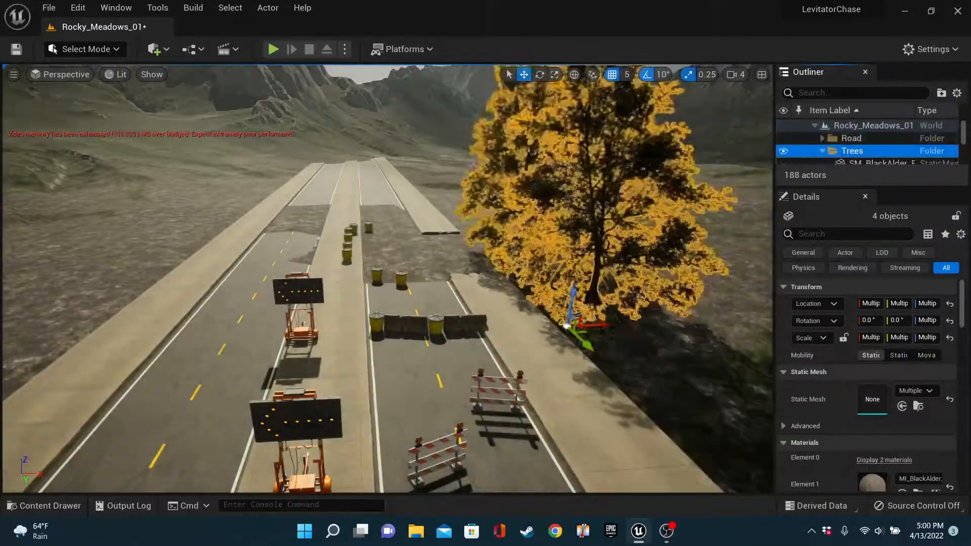
left_click(43, 505)
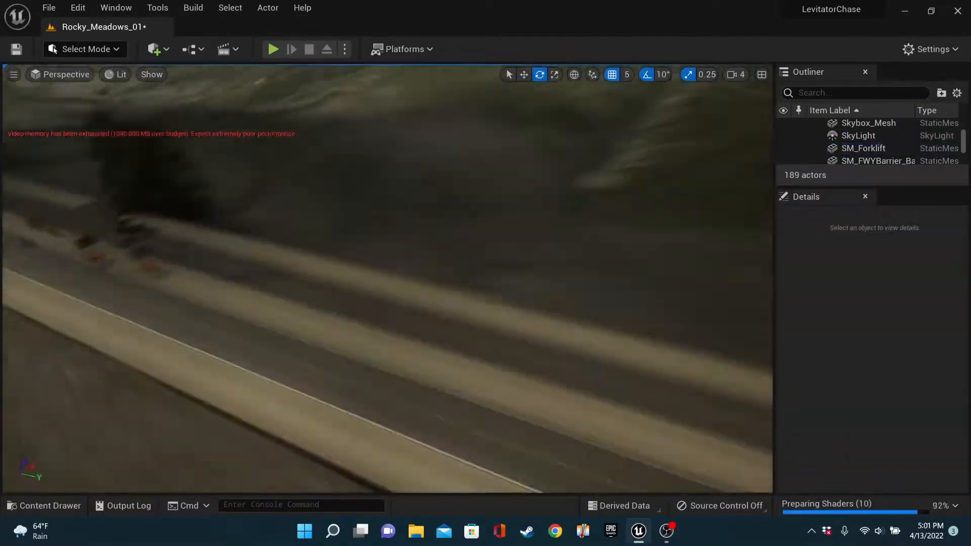
left_click(44, 505)
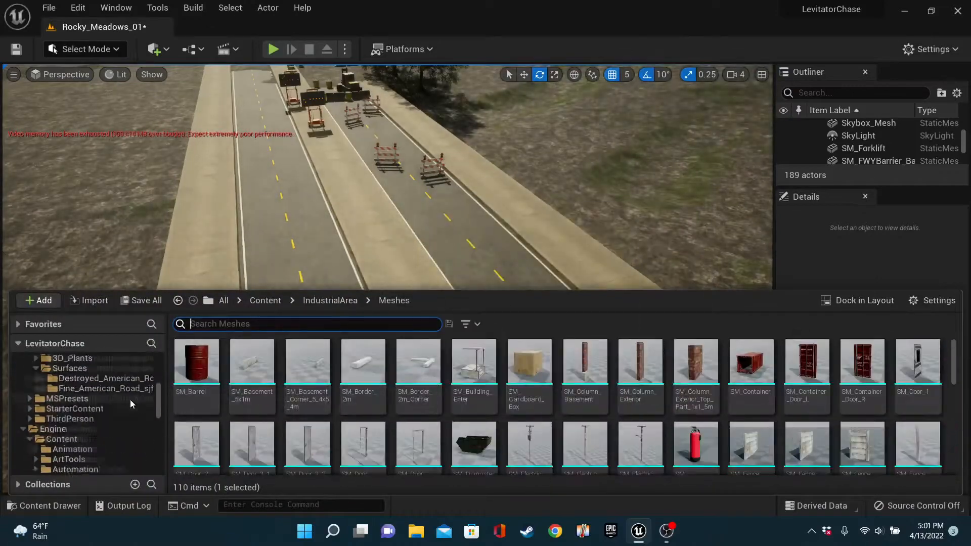
left_click(330, 301)
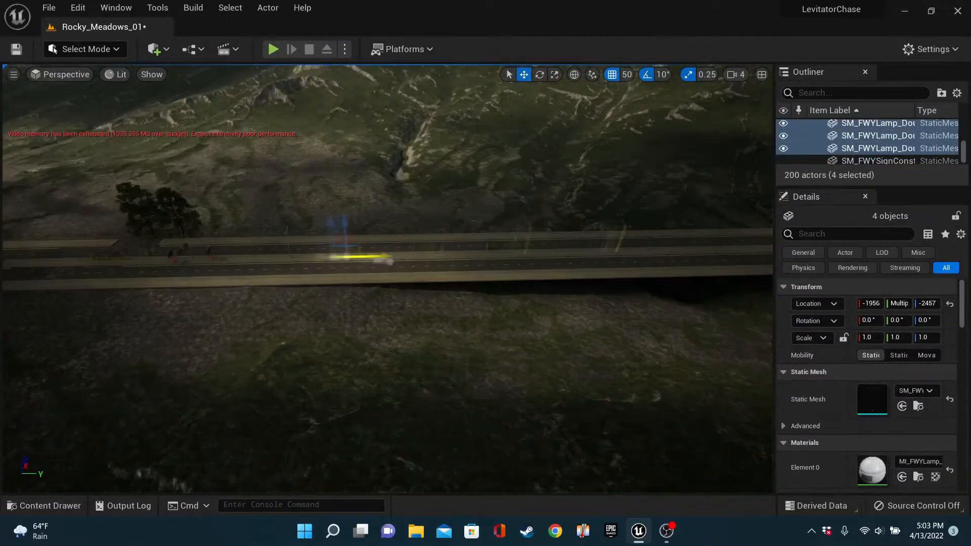
- Place SM_Electric_Pole and SM_Power_Cable beside the road and position them with the move gizmo
left_click(44, 506)
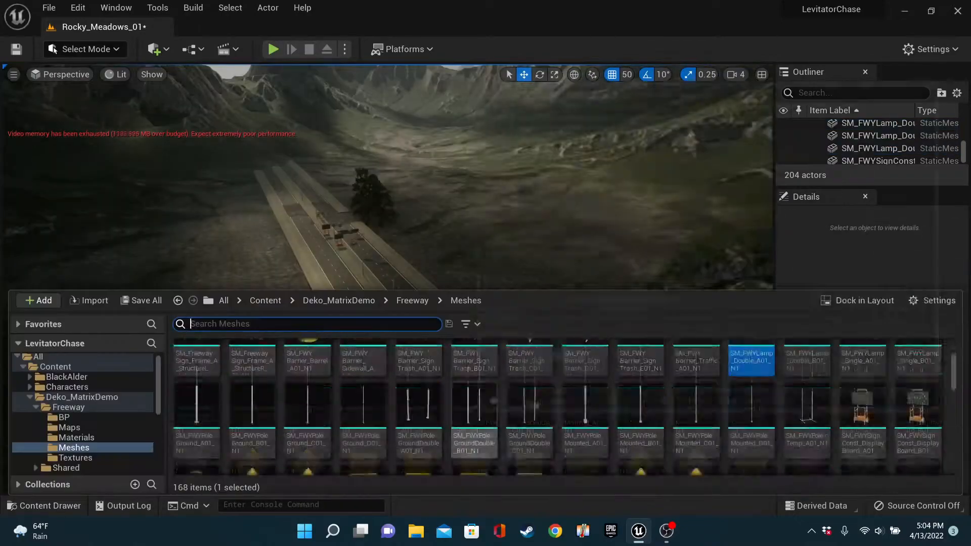
left_click(72, 386)
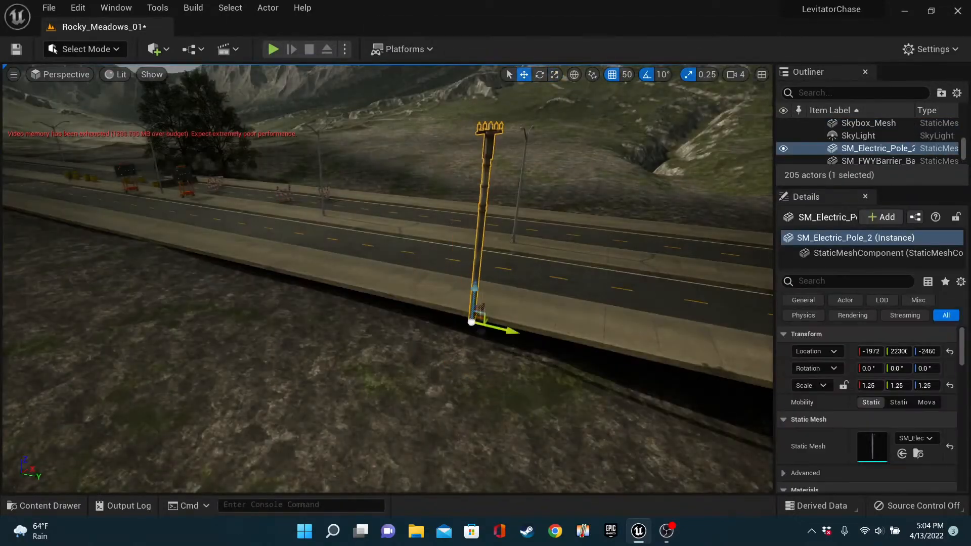
left_click(44, 505)
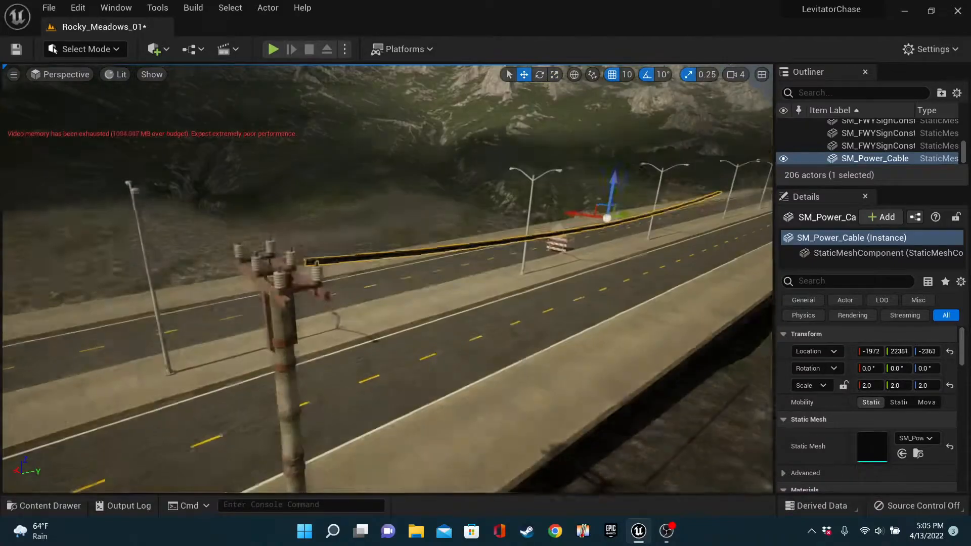
left_click(941, 93)
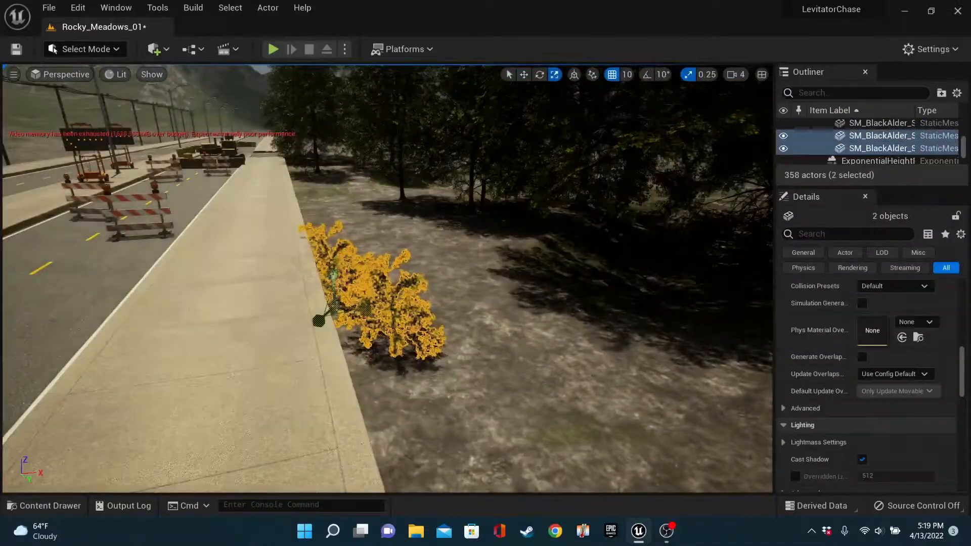
- Place and transform SM_BlackAlder trees along the road in Rocky_Meadows_01, then open Rocky_Meadows_02
left_click(43, 506)
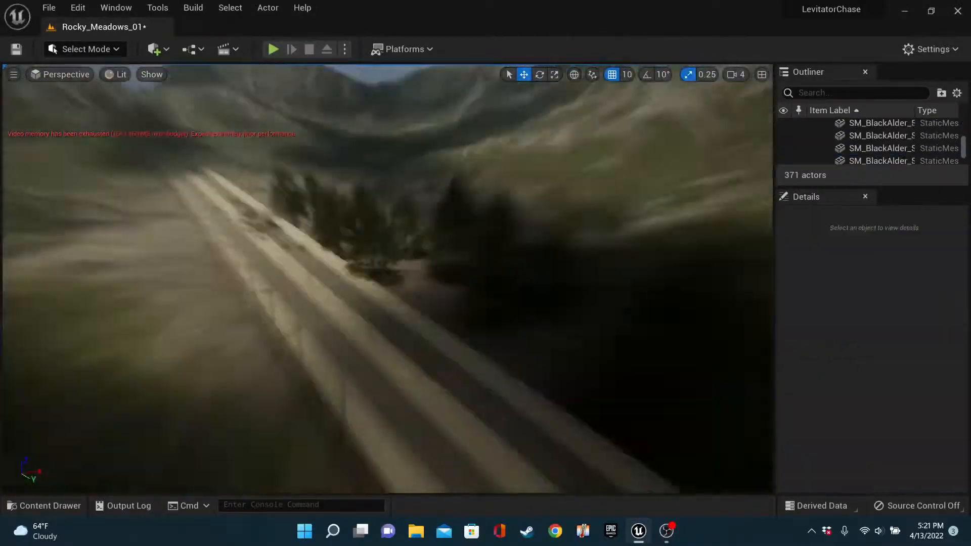
left_click(474, 242)
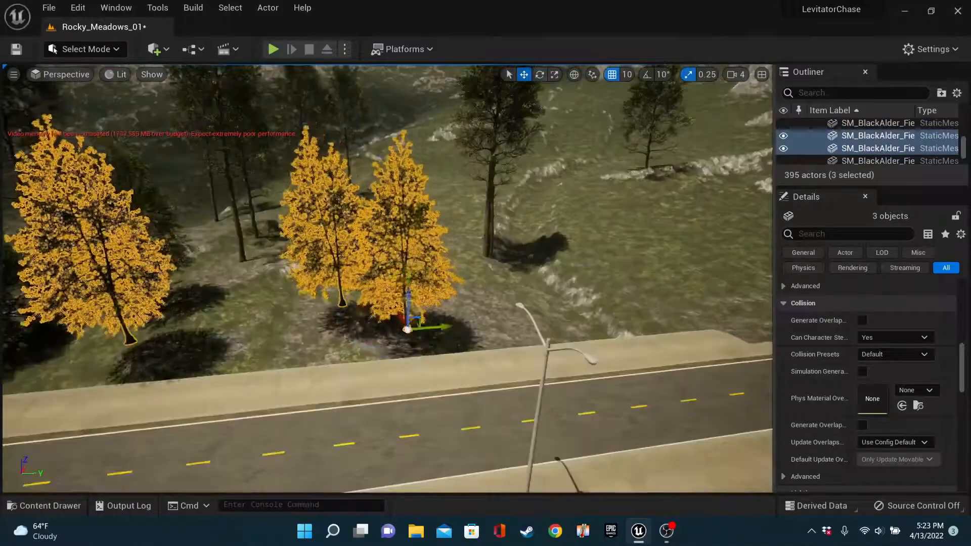
left_click(852, 144)
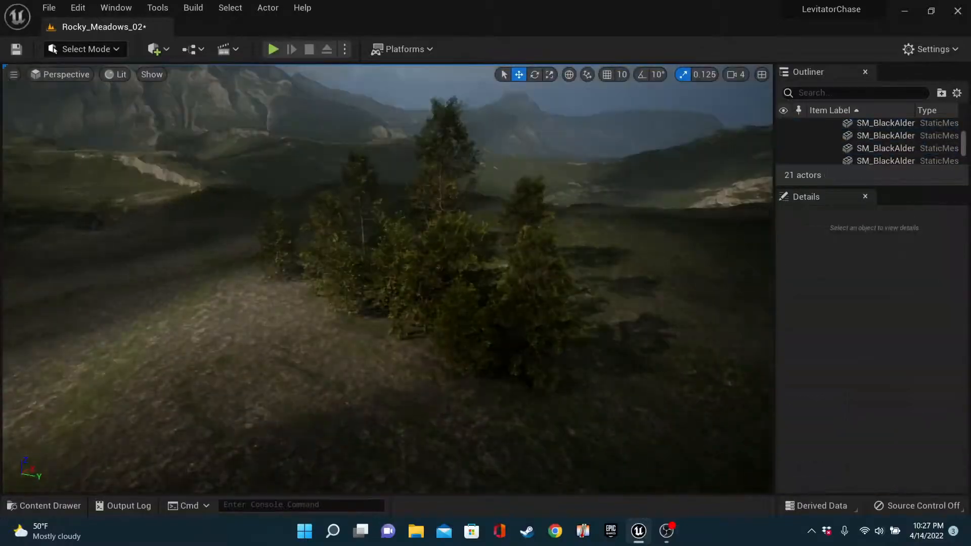
- Alt-drag, rotate and scale alder tree copies across the meadow, then add SM_PotSide pieces
left_click(862, 148)
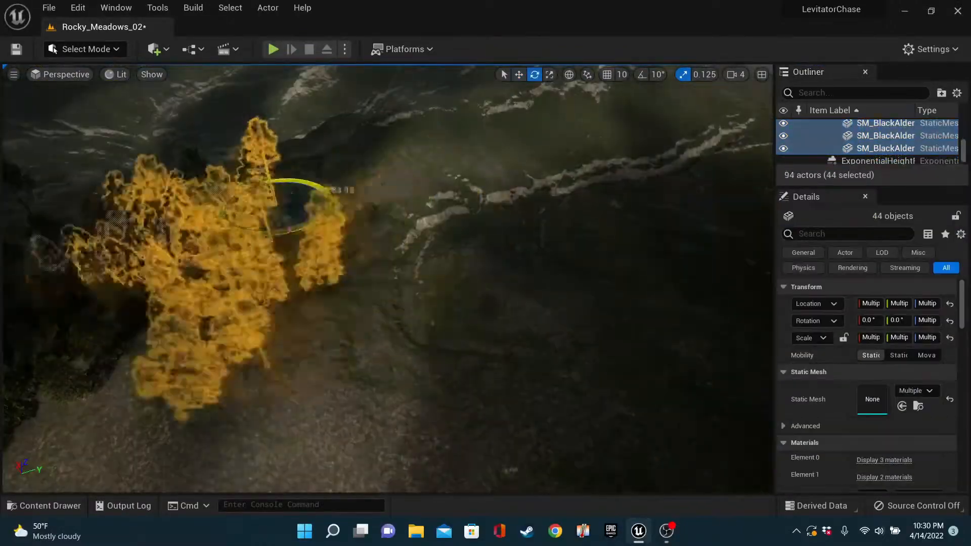
left_click(886, 148)
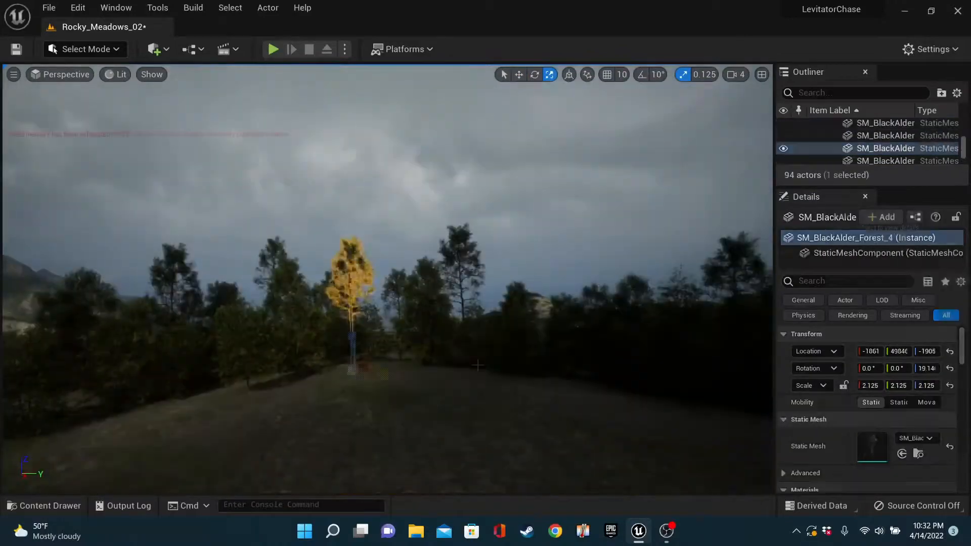
left_click(860, 151)
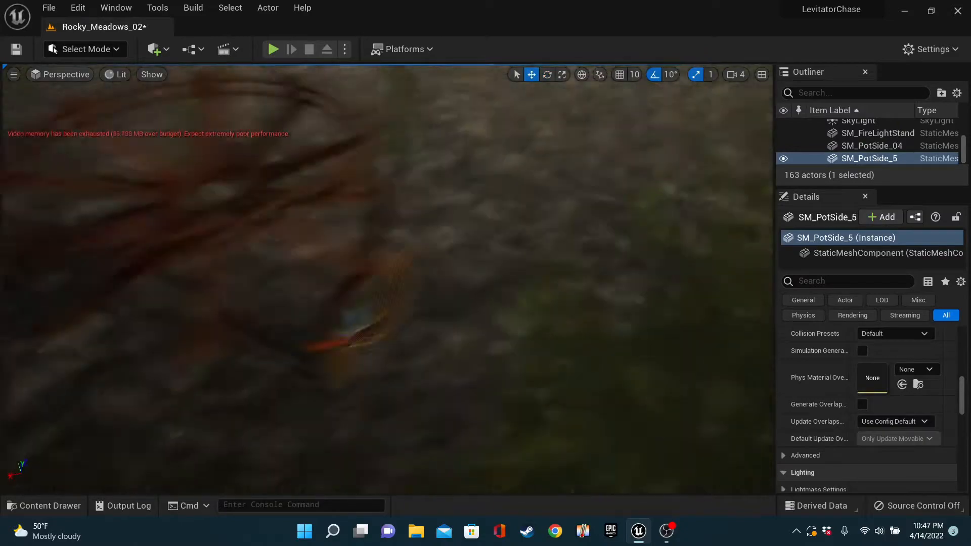
- Rotate SM_PotSide copies into a ring and place SM_Switchboard cabinets around its base
left_click(44, 505)
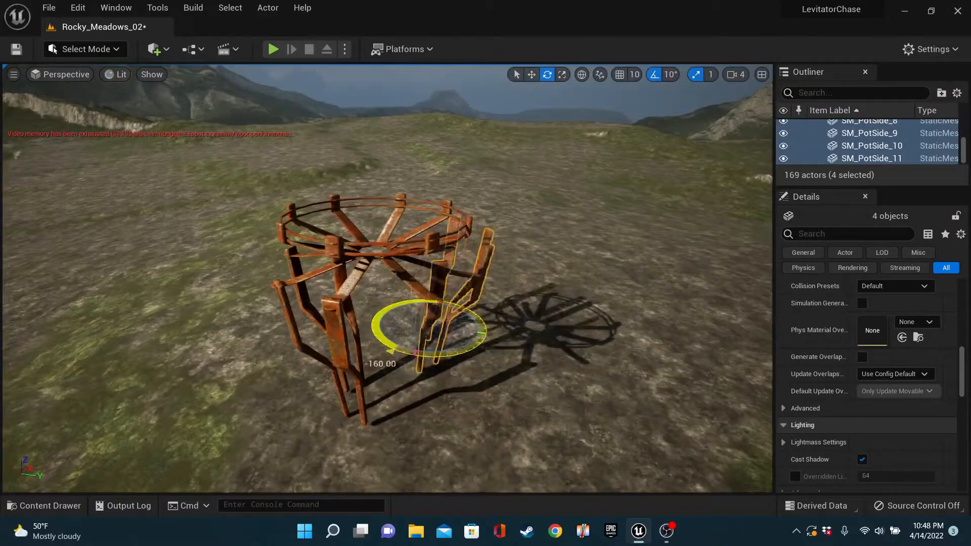
left_click(941, 93)
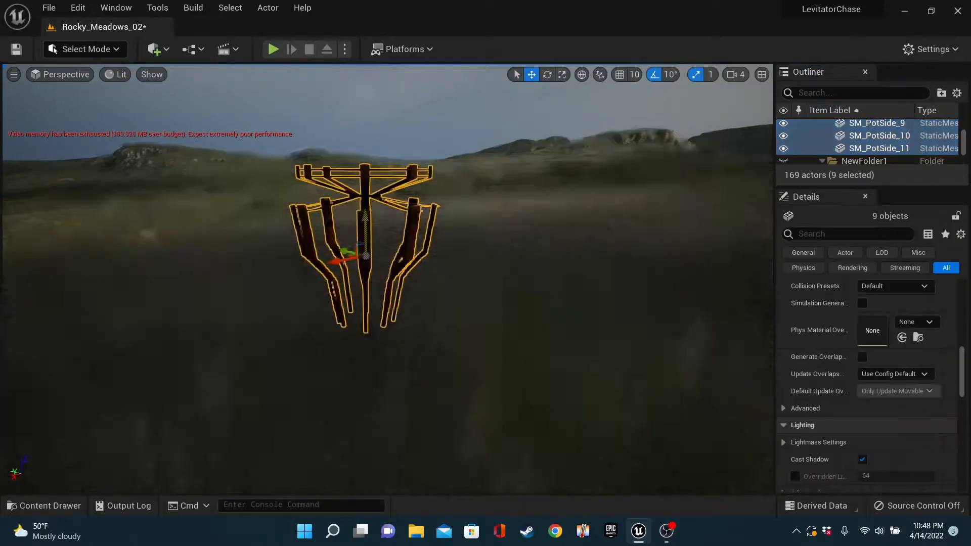
left_click(44, 506)
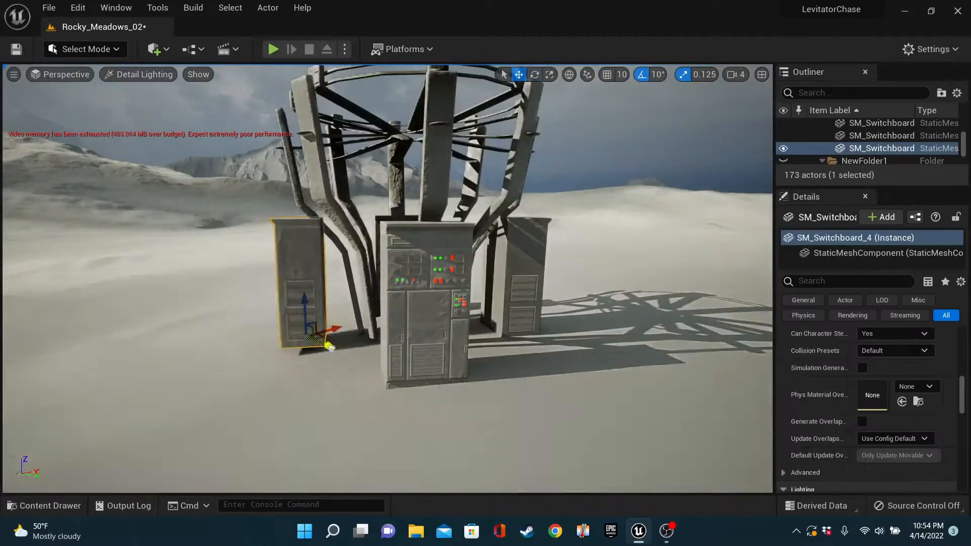
- Add SM_Pipe_corner meshes, set movement grid snap to 5, and arrange pipe copies inside the frame
left_click(42, 505)
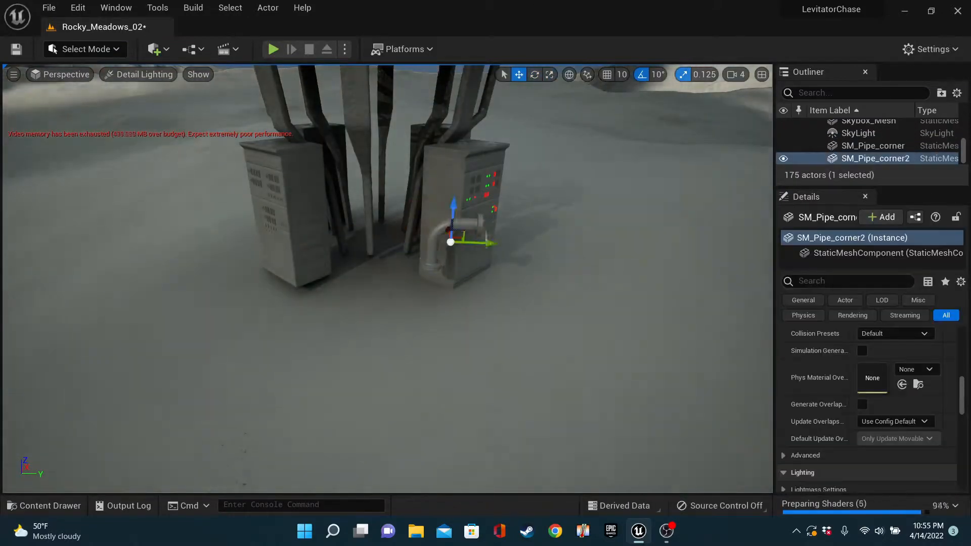
left_click(607, 75)
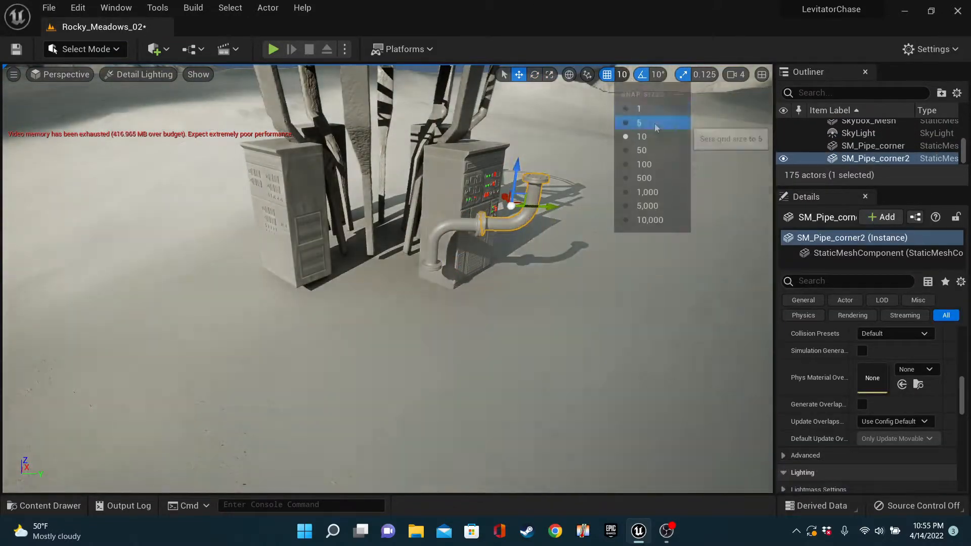
left_click(638, 121)
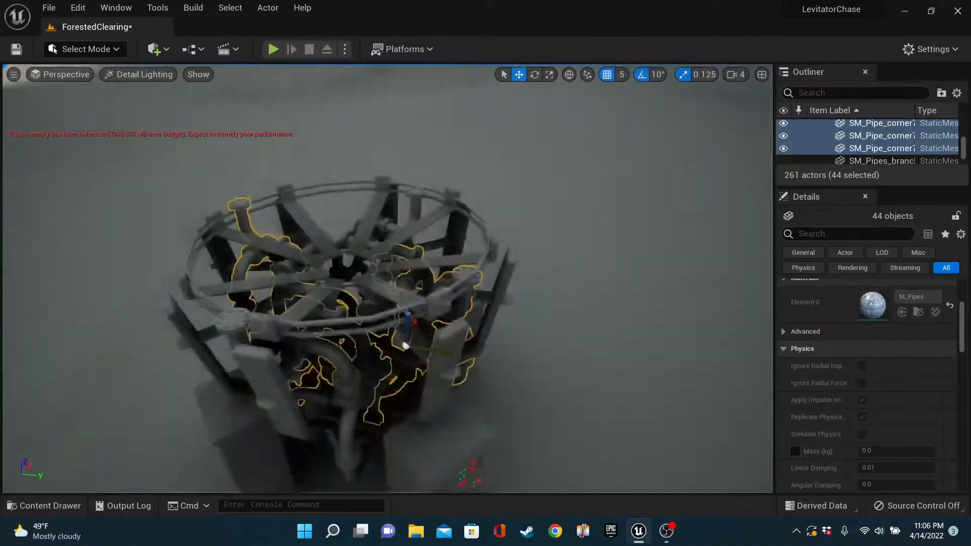
- Add a shape named Magnet with an M_Metal_Steel material instance, then close the material editor
left_click(882, 148)
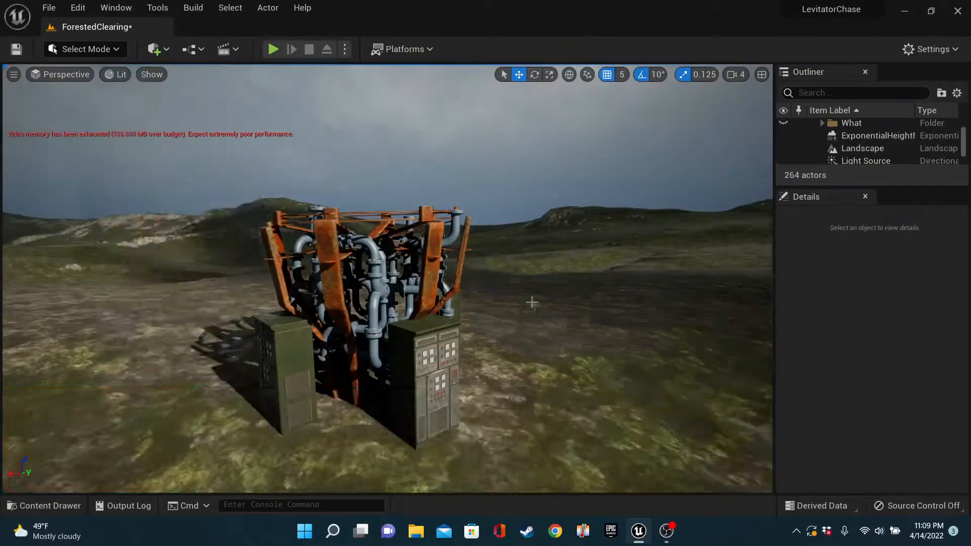
left_click(865, 148)
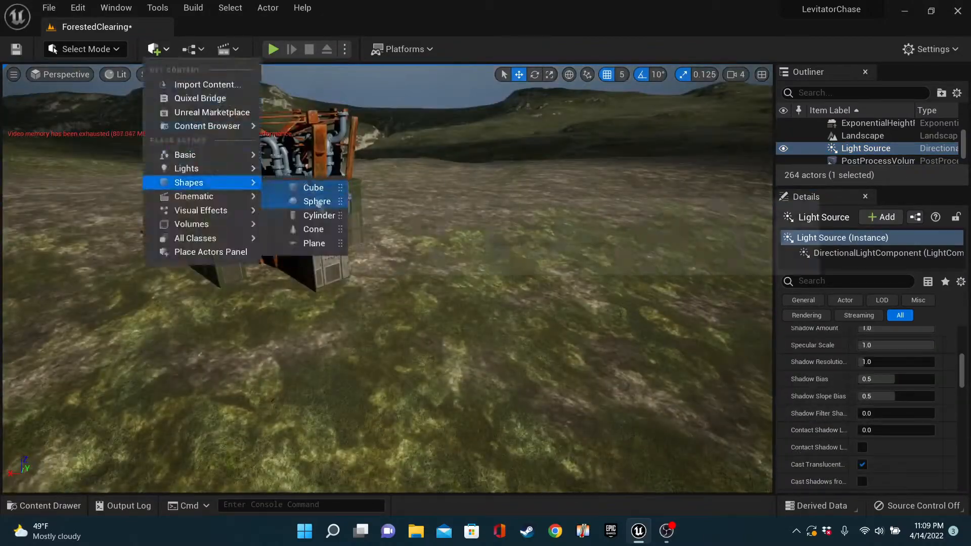
left_click(320, 215)
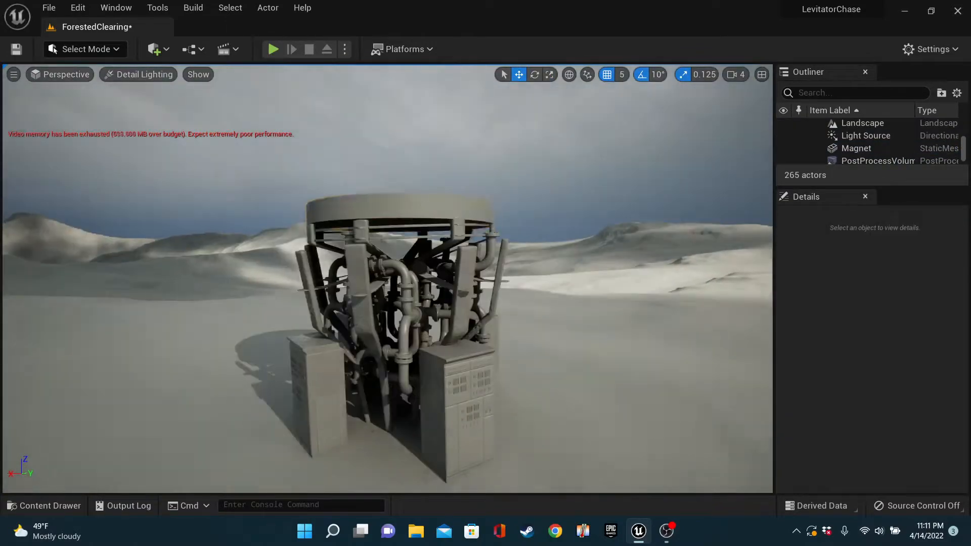
left_click(43, 506)
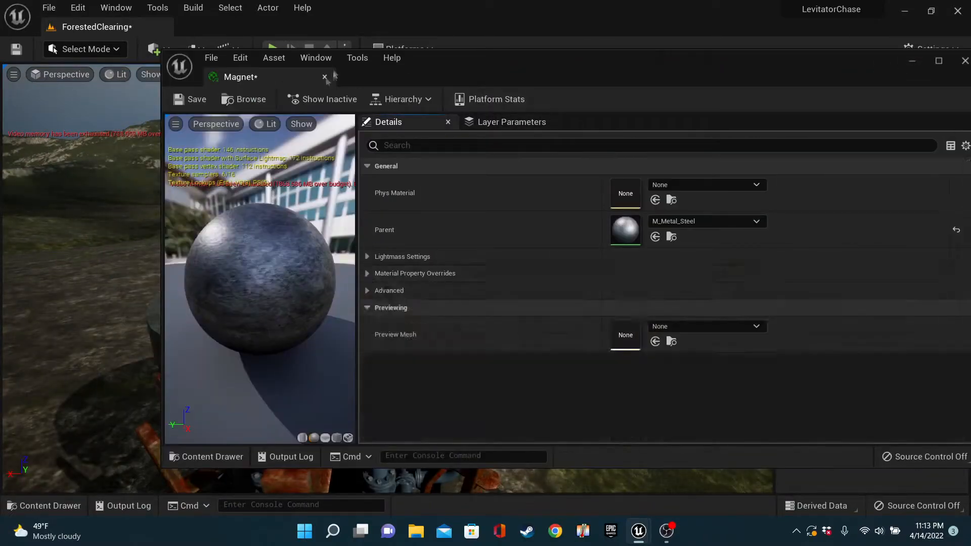
left_click(324, 77)
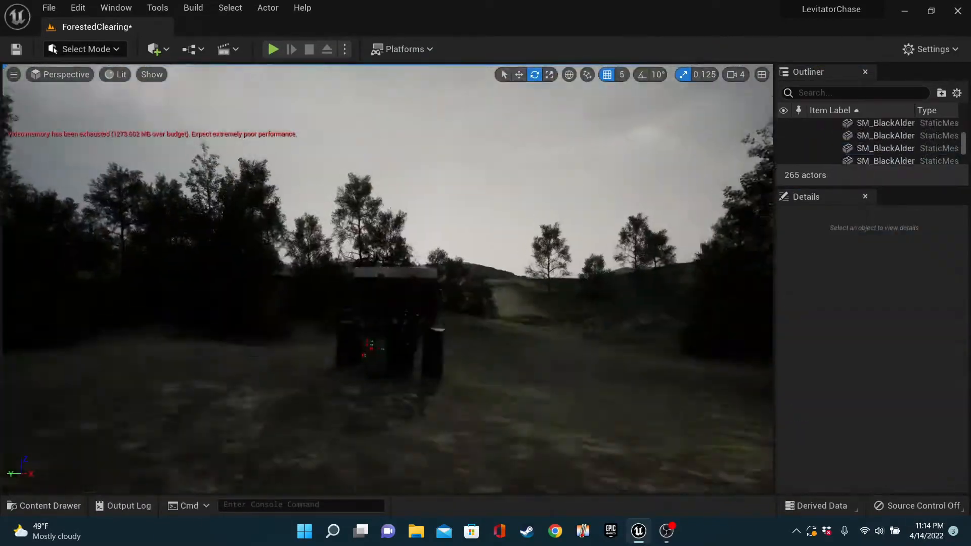
- Open the RockyMeadowsHighway level showing the freeway, barriers and orange construction sign
left_click(43, 505)
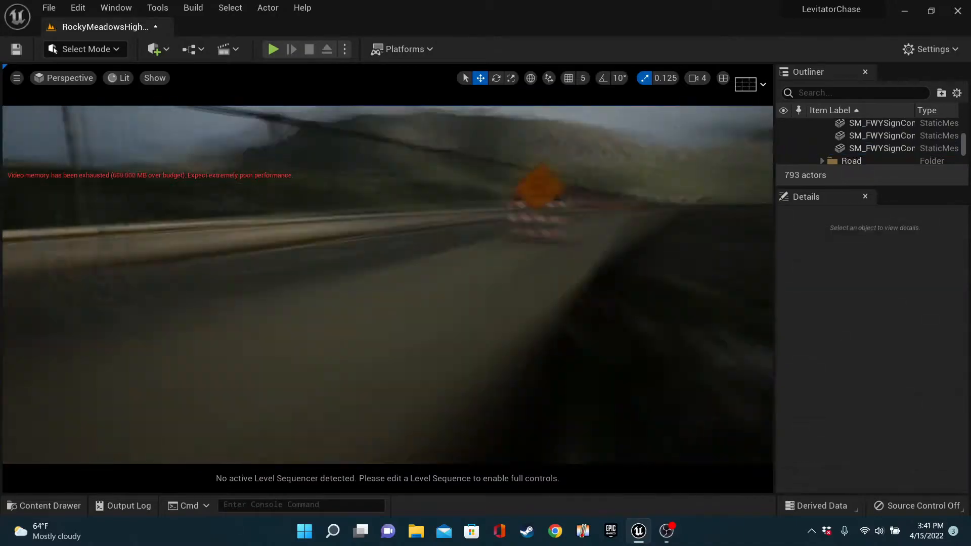
- Place orange barriers and S_Broken_Concrete_Barrier in the freeway lanes, then browse Freeway/Meshes
left_click(43, 506)
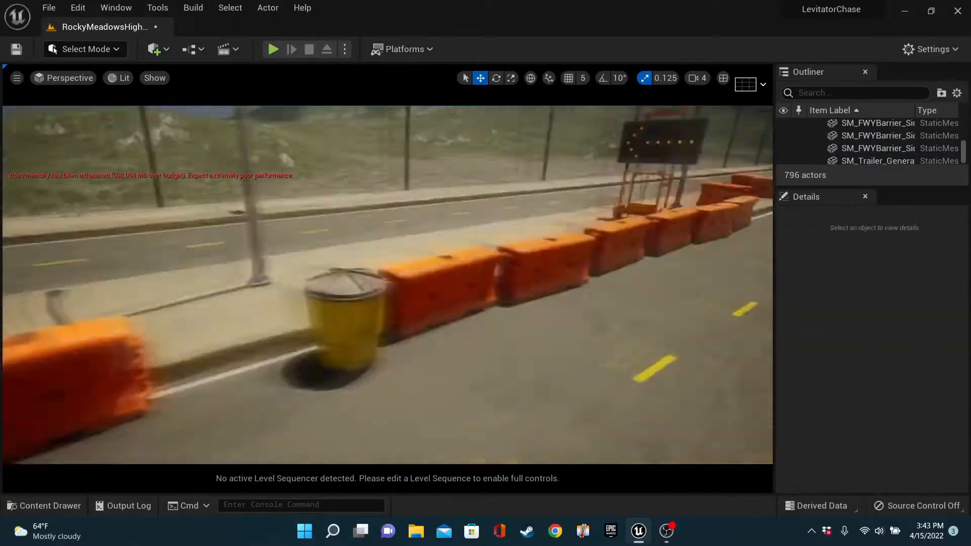
left_click(313, 235)
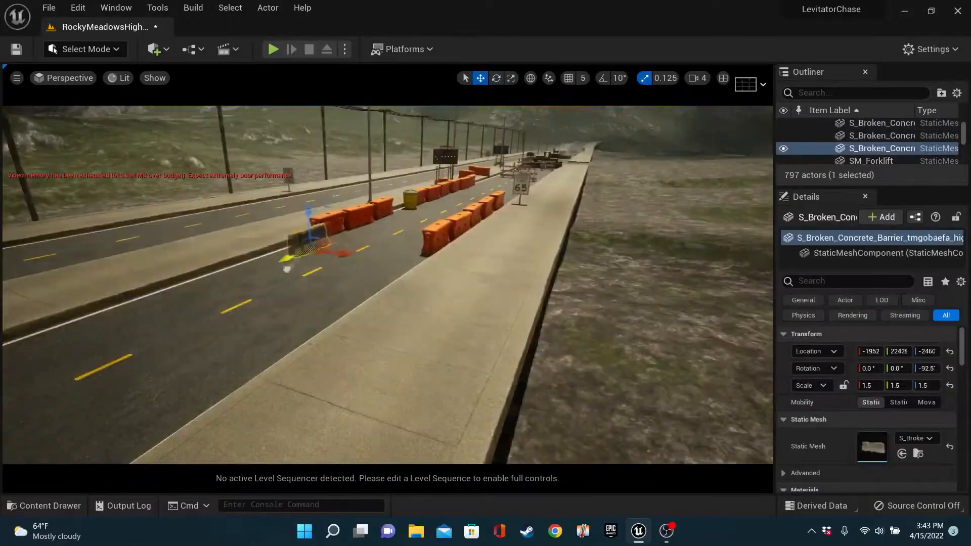
left_click(44, 505)
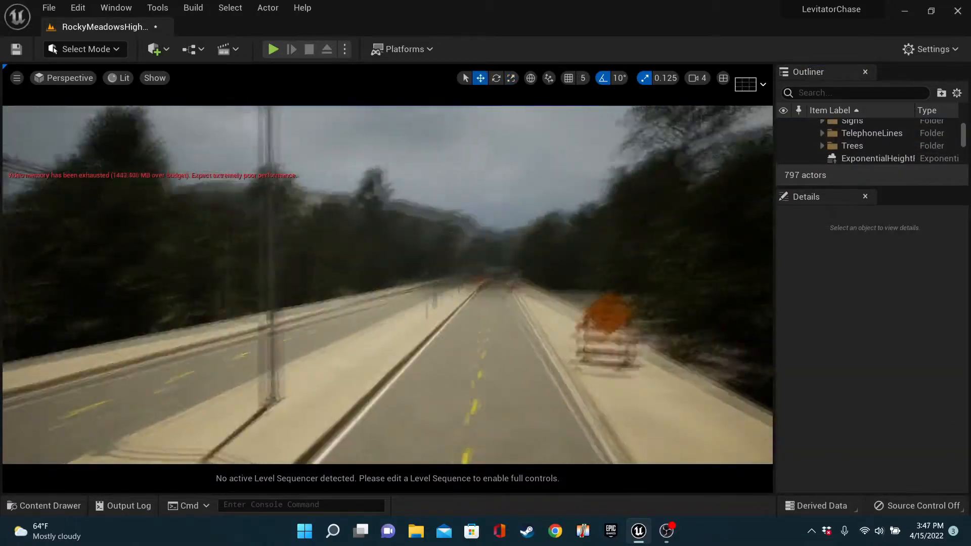
left_click(43, 506)
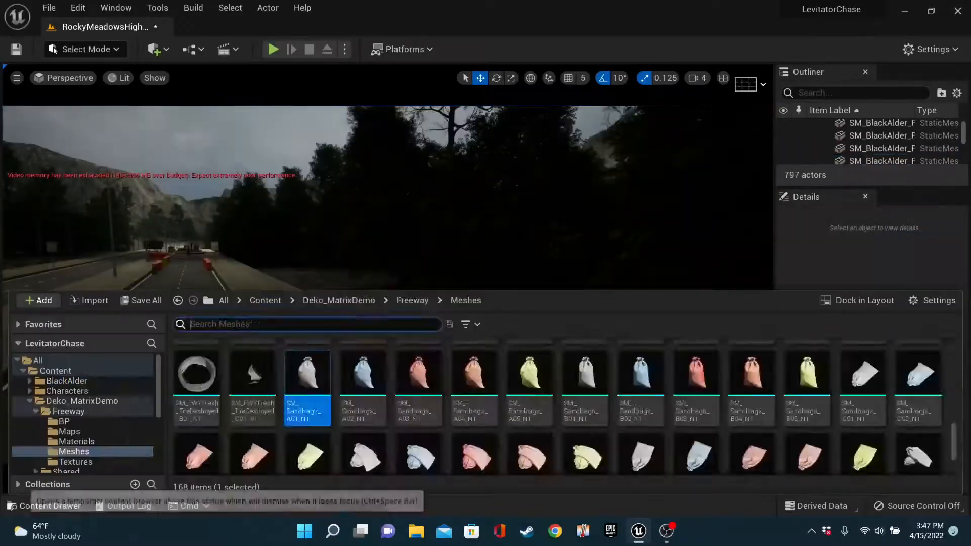